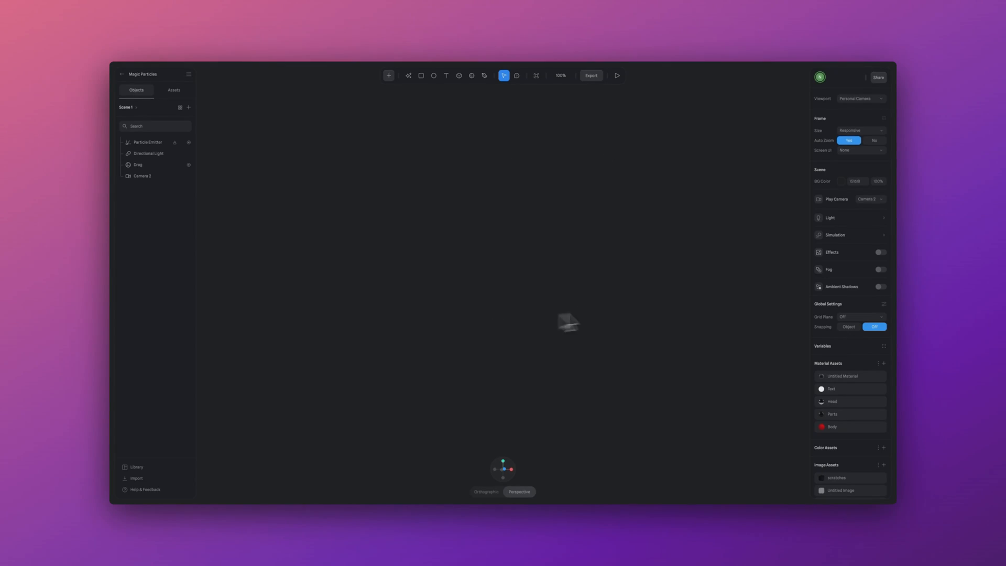
Open the Magic Particles scene and hide the Sphere from the canvas
click(615, 75)
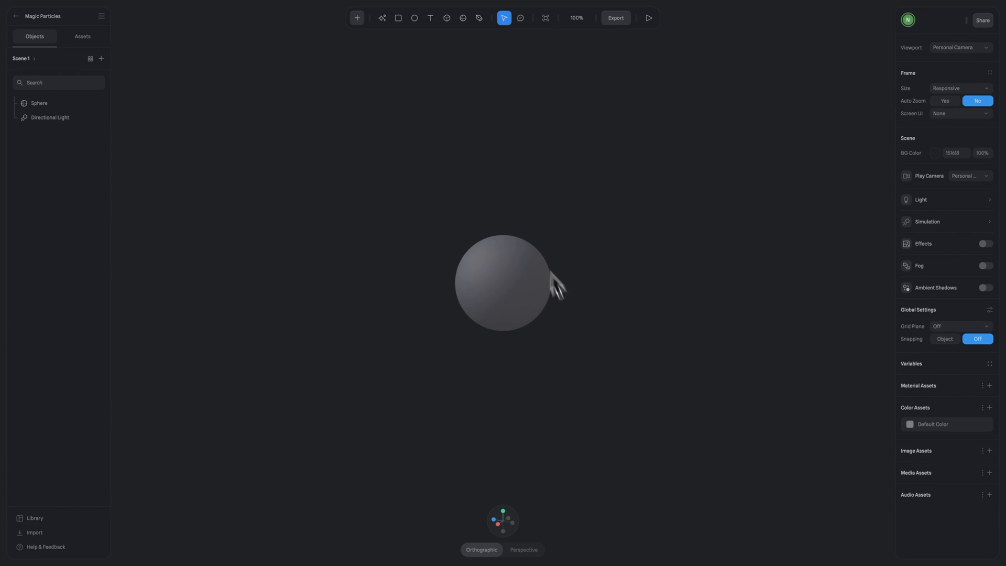
mouse_move(380, 287)
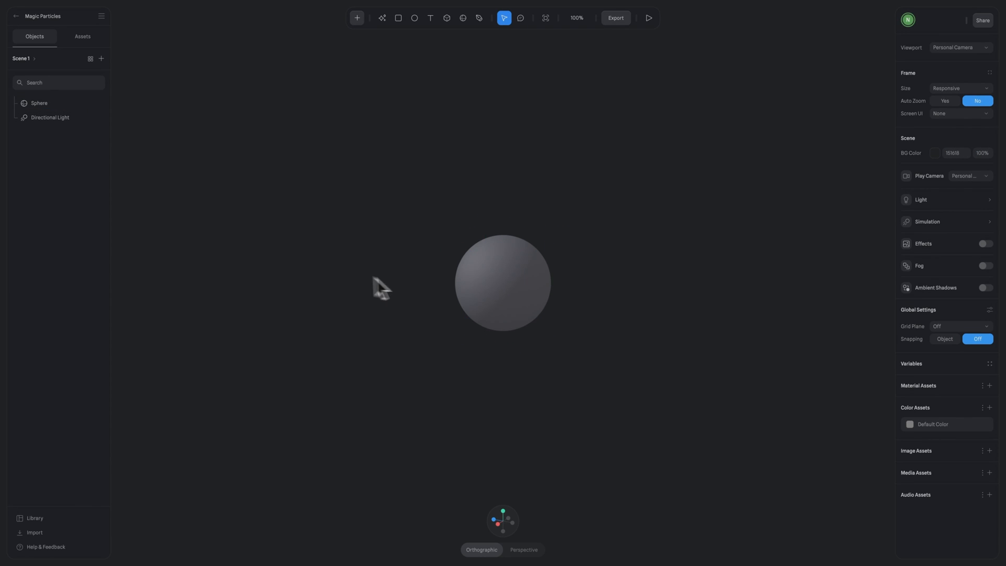
click(503, 282)
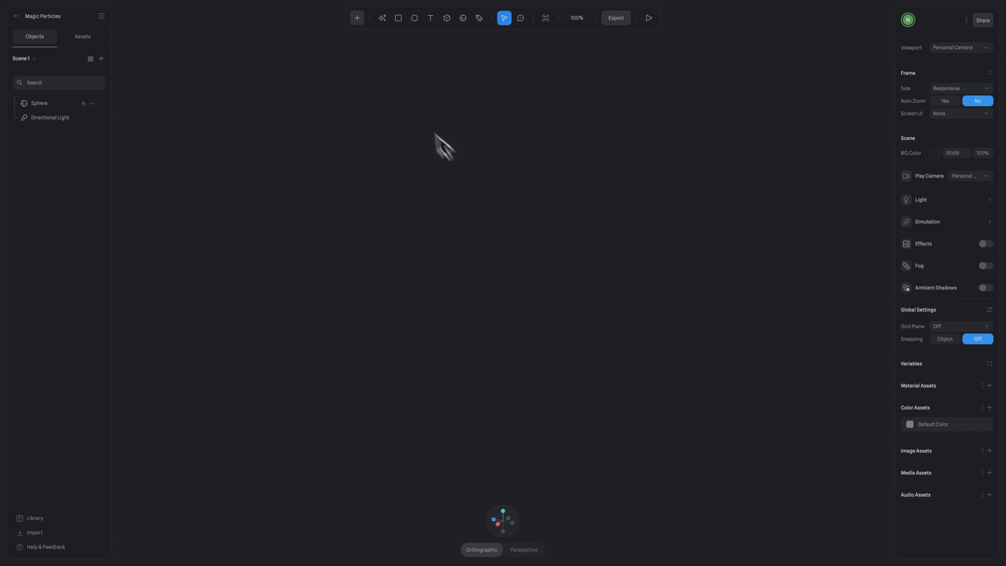
Add a particle emitter with a Sphere emitter shape, size 10 and gravity 0
click(357, 18)
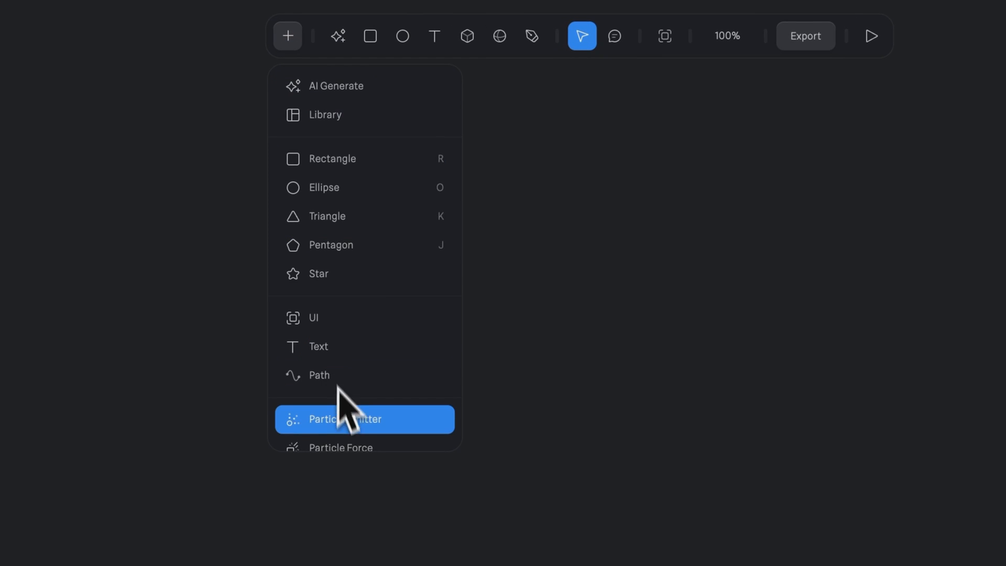
click(365, 419)
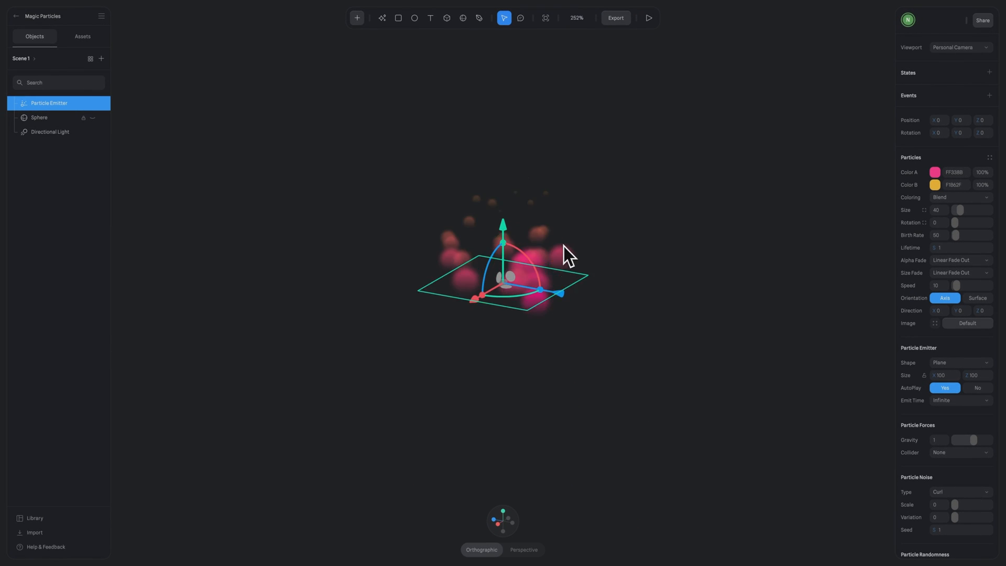
scroll(down, 3)
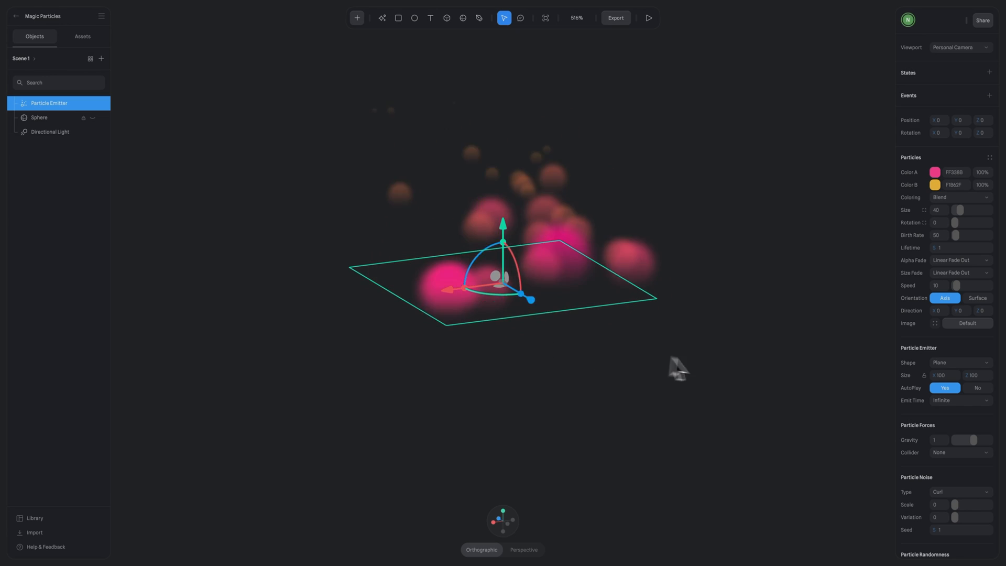
click(961, 362)
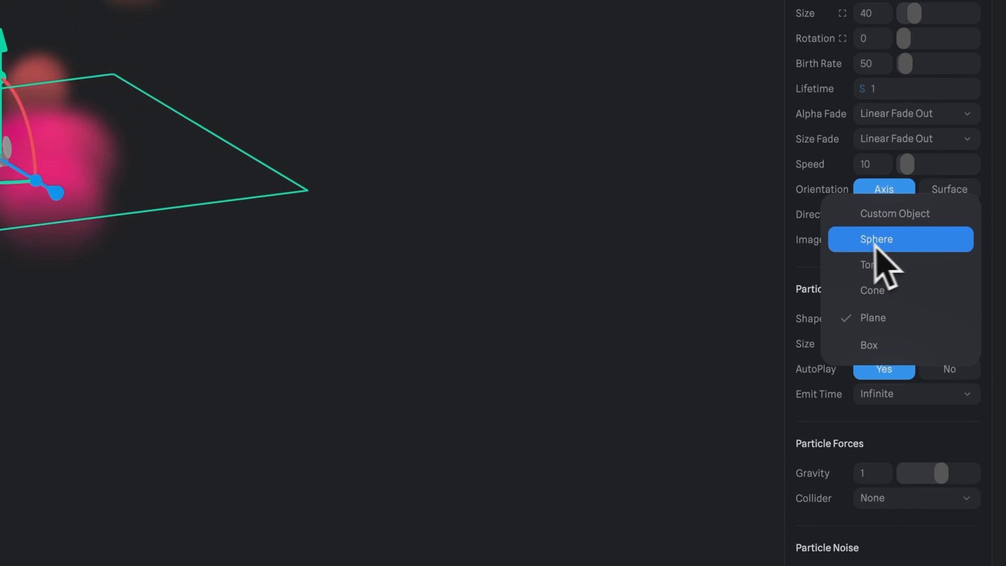
click(877, 239)
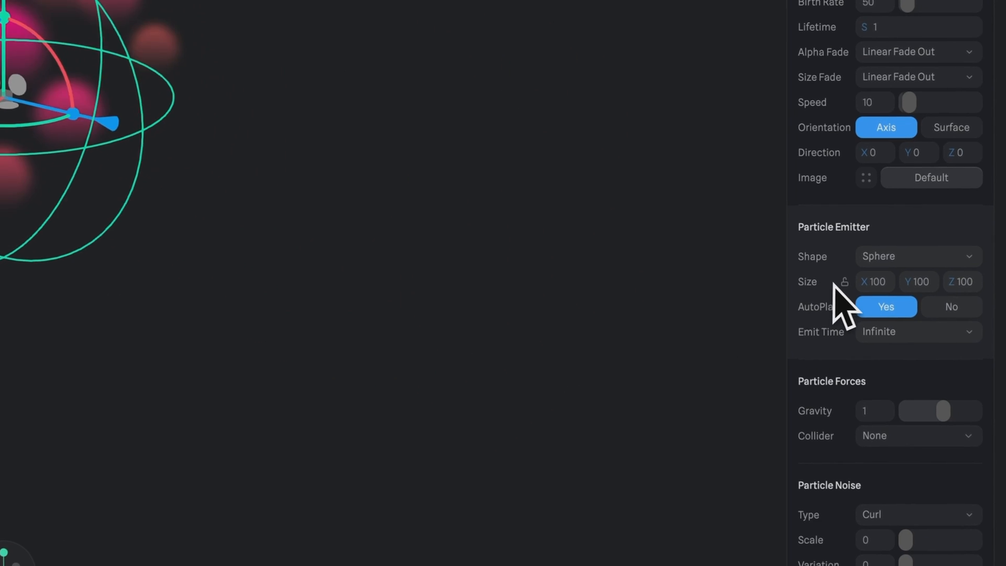
click(873, 281)
text(10)
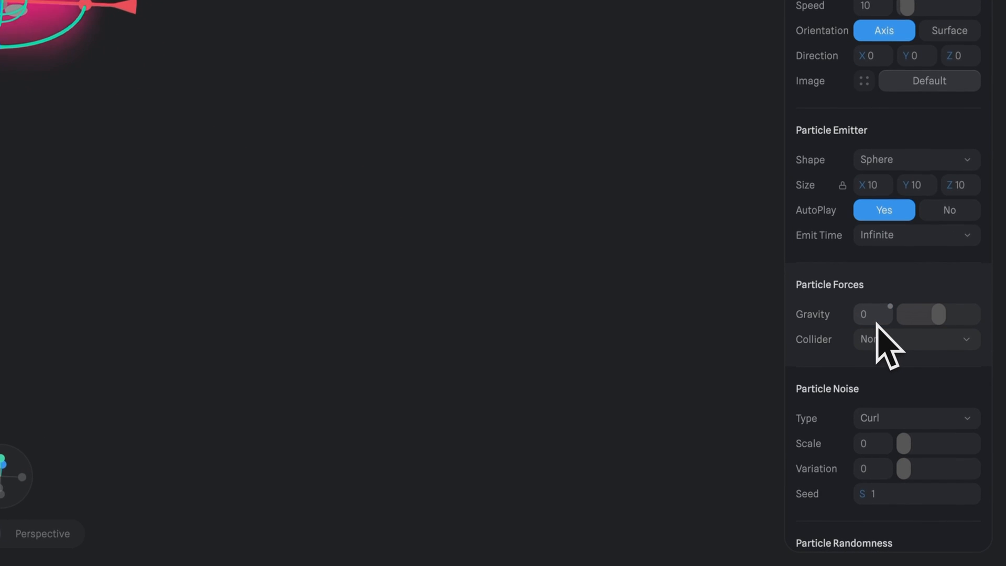
Set particle orientation to Surface, Color A and B to FFFFFF, and size 4
scroll(down, 3)
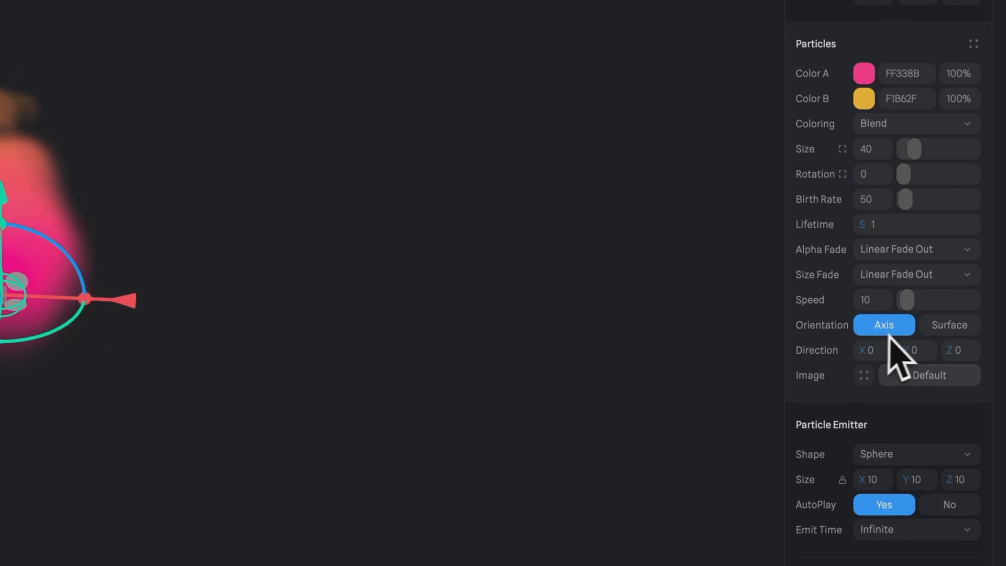
click(949, 325)
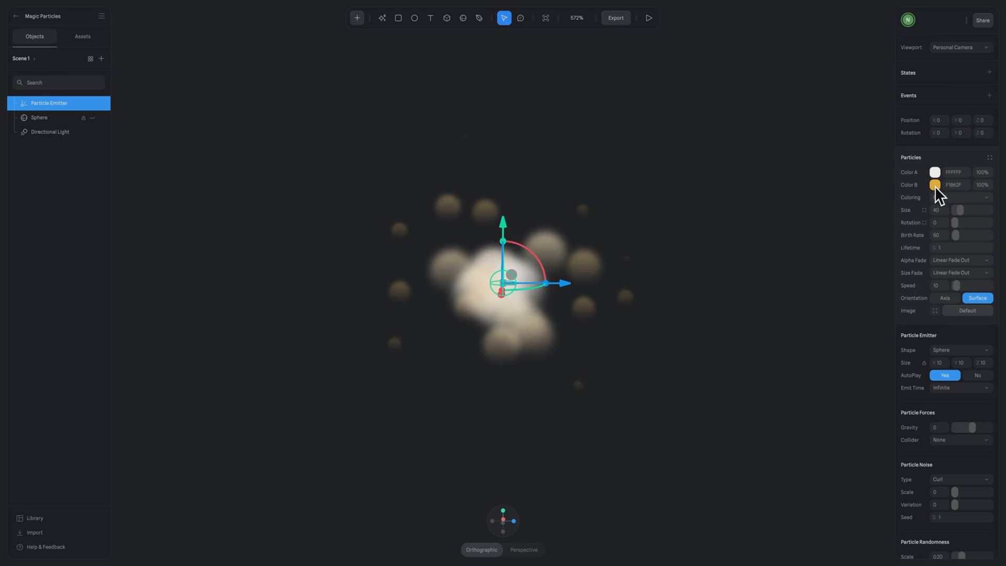
click(935, 185)
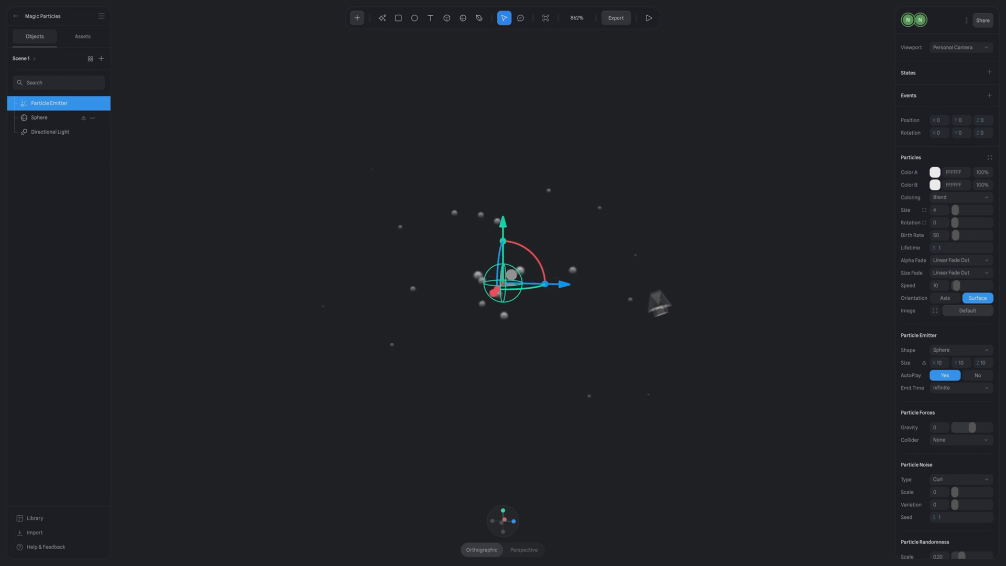
Set the emitter birth rate to 5000 and particle lifetime to 1.50
click(938, 235)
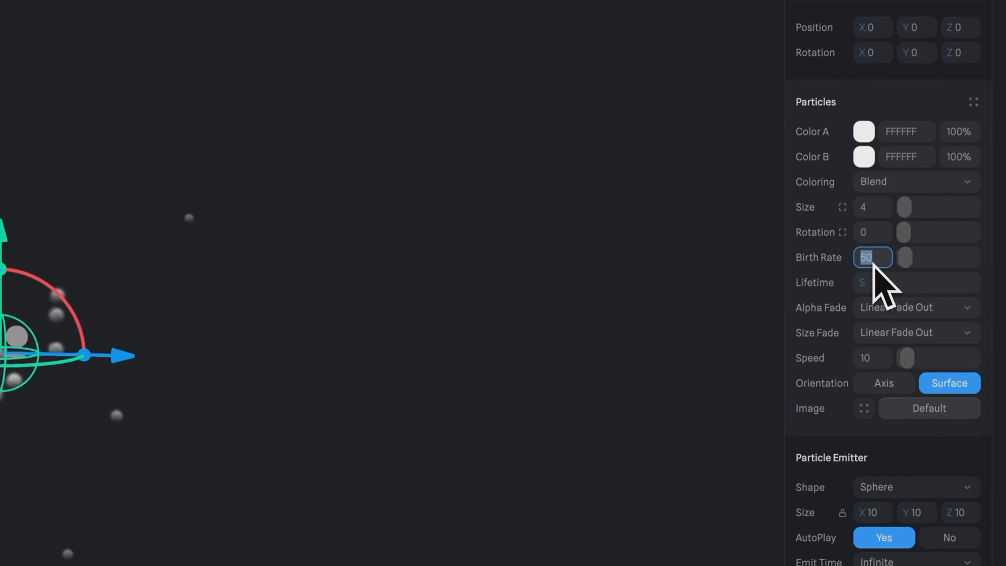
text(5000)
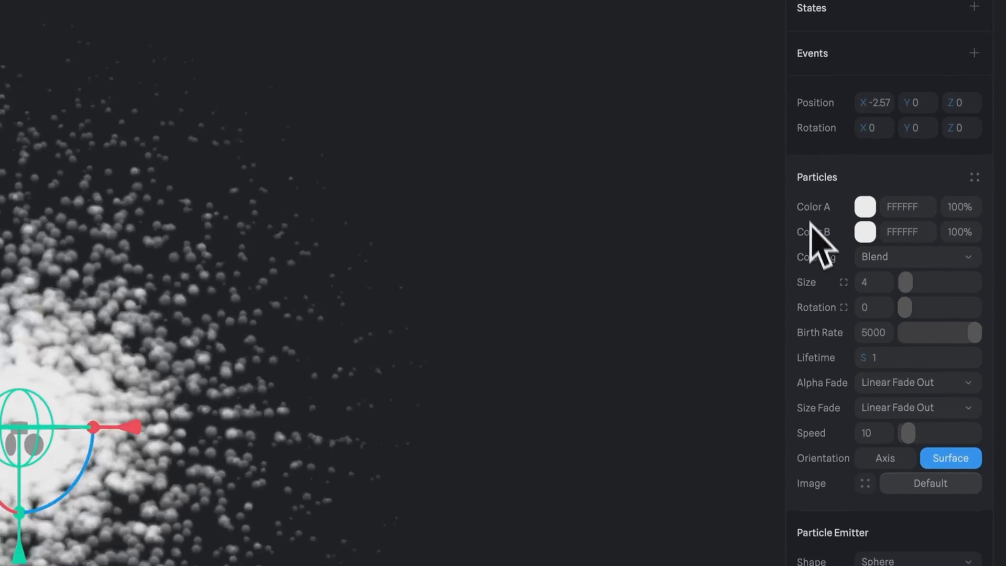
click(916, 359)
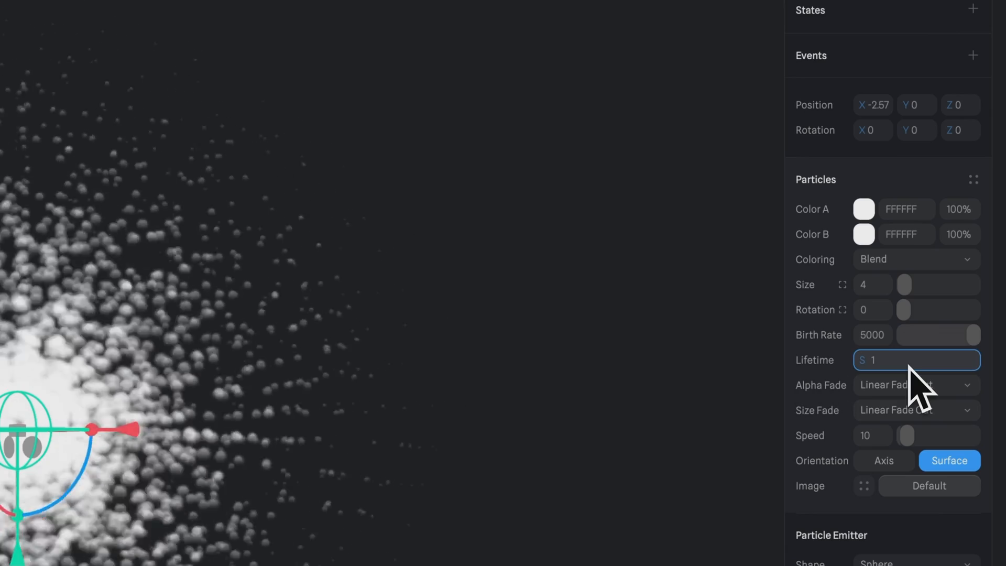
text(.50)
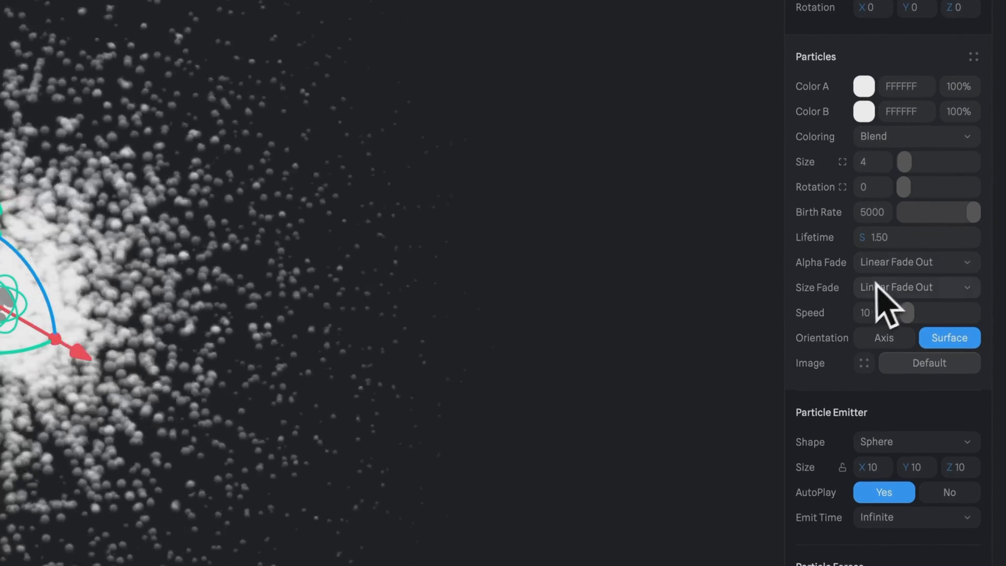
Try other Size Fade curves, then keep Linear Fade Out
click(915, 287)
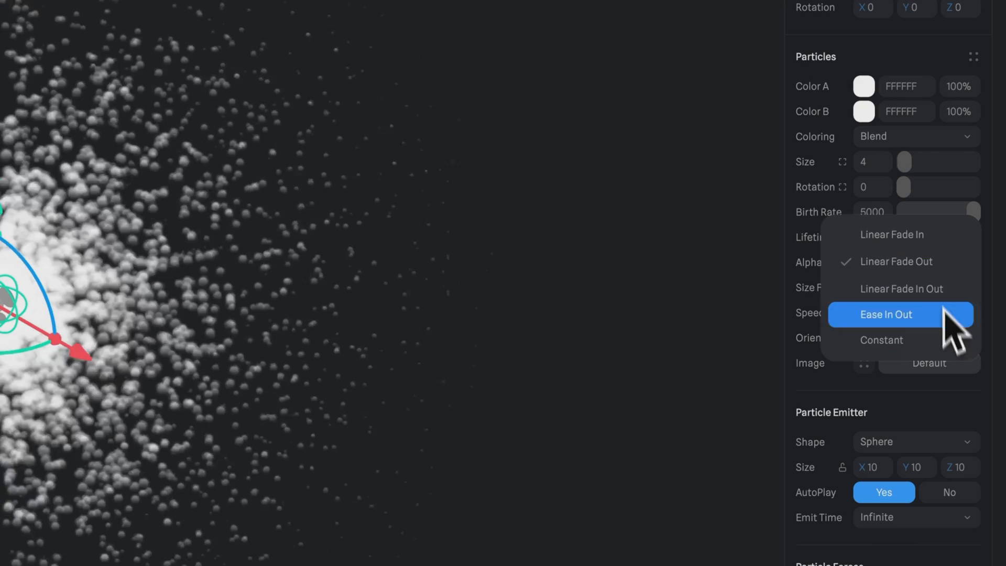
click(885, 314)
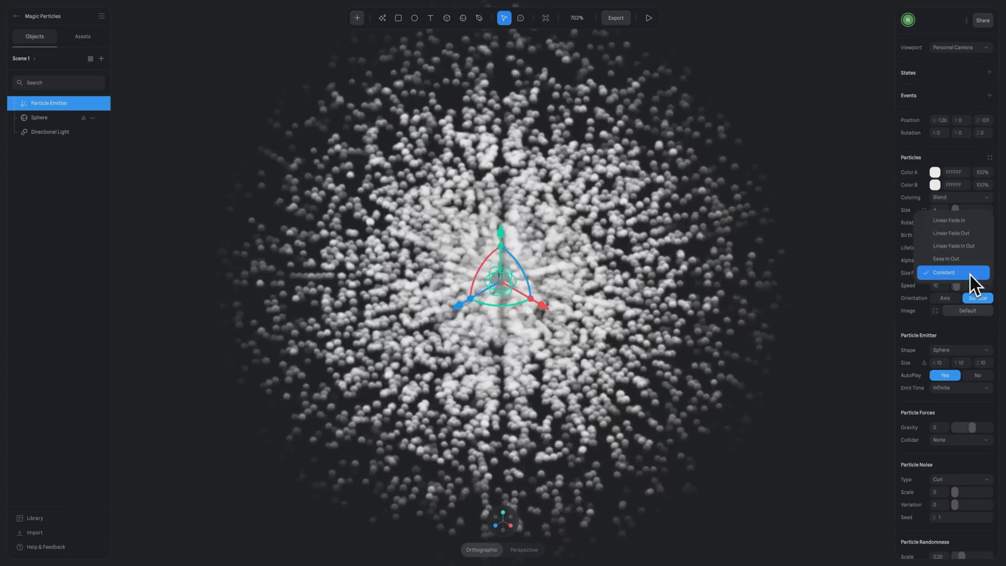
click(952, 245)
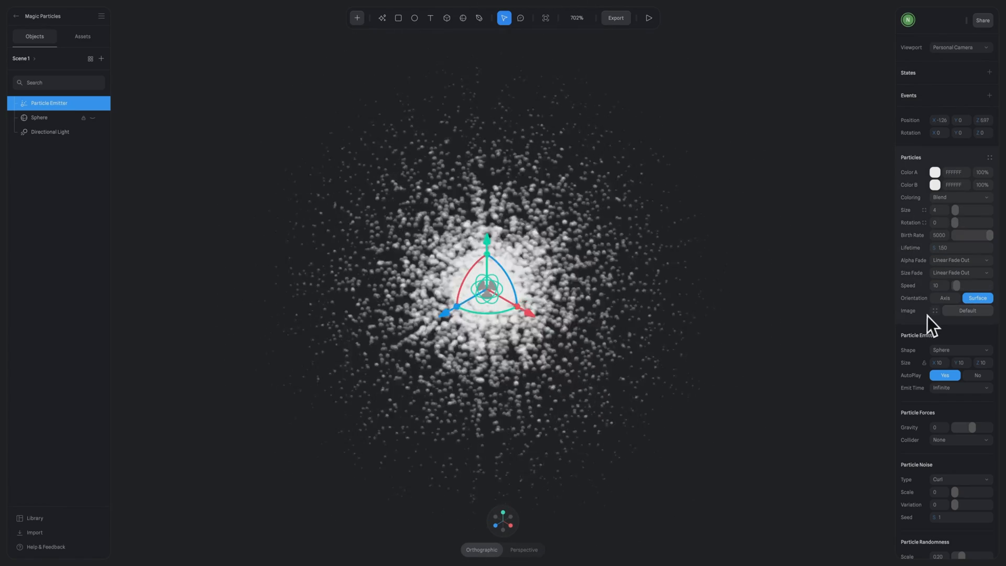
click(968, 311)
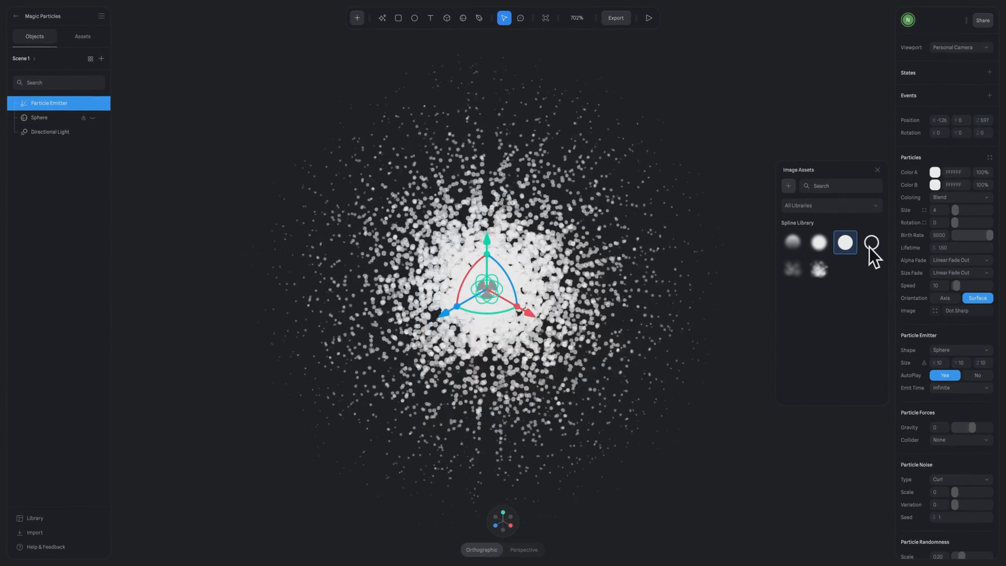
click(871, 242)
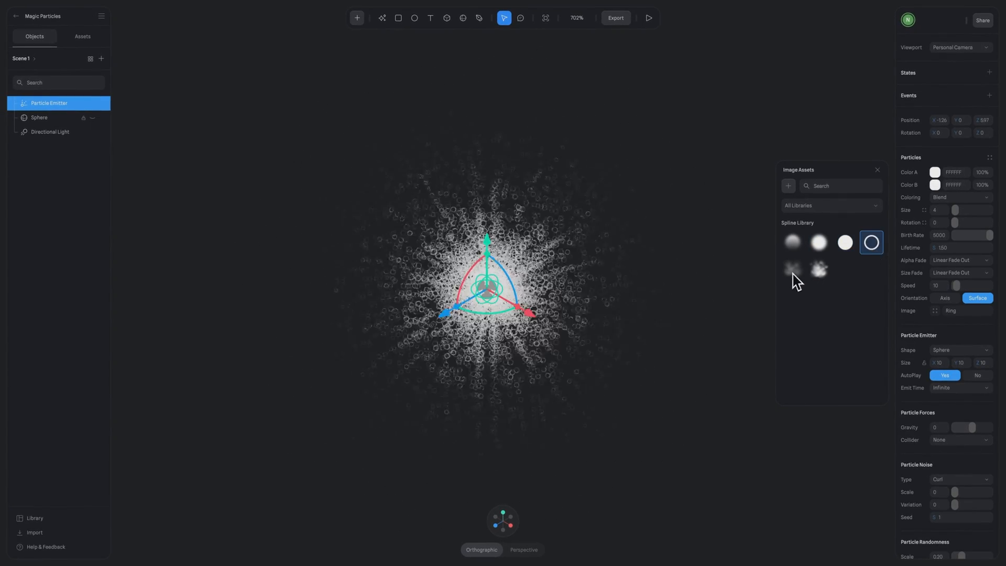
click(818, 268)
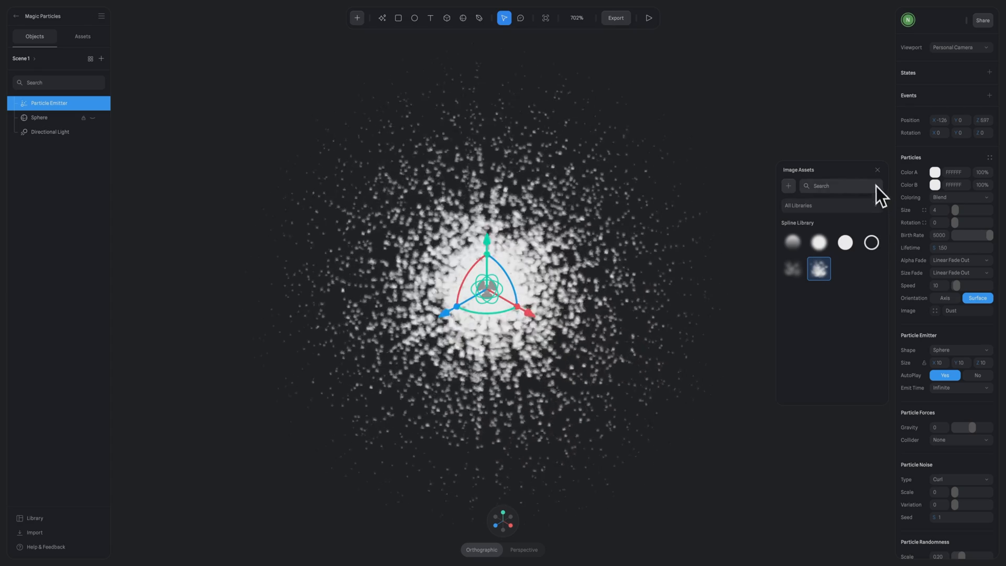
click(792, 242)
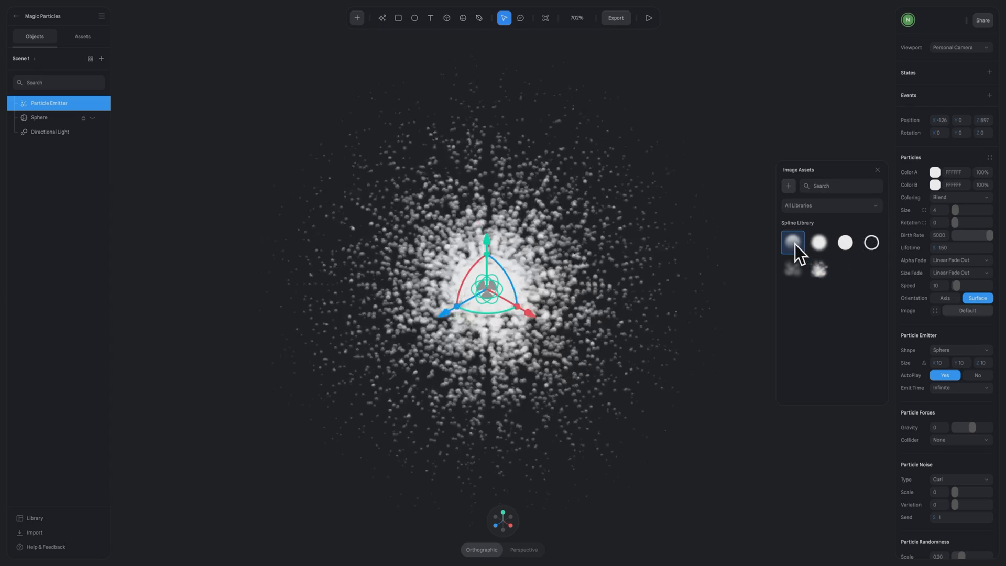
click(877, 169)
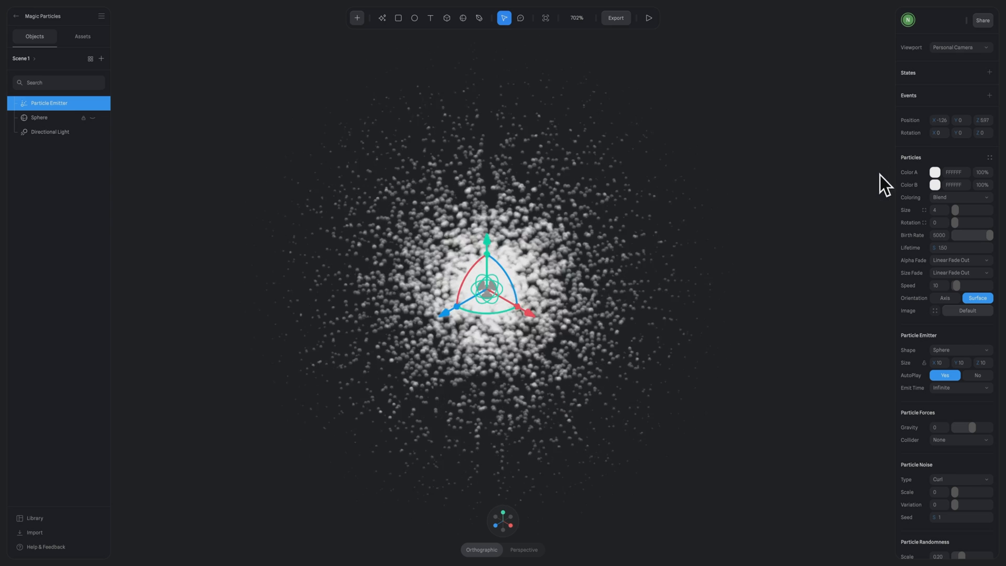
Unhide the Sphere and give it a Drag & Drop event dragging itself
click(40, 118)
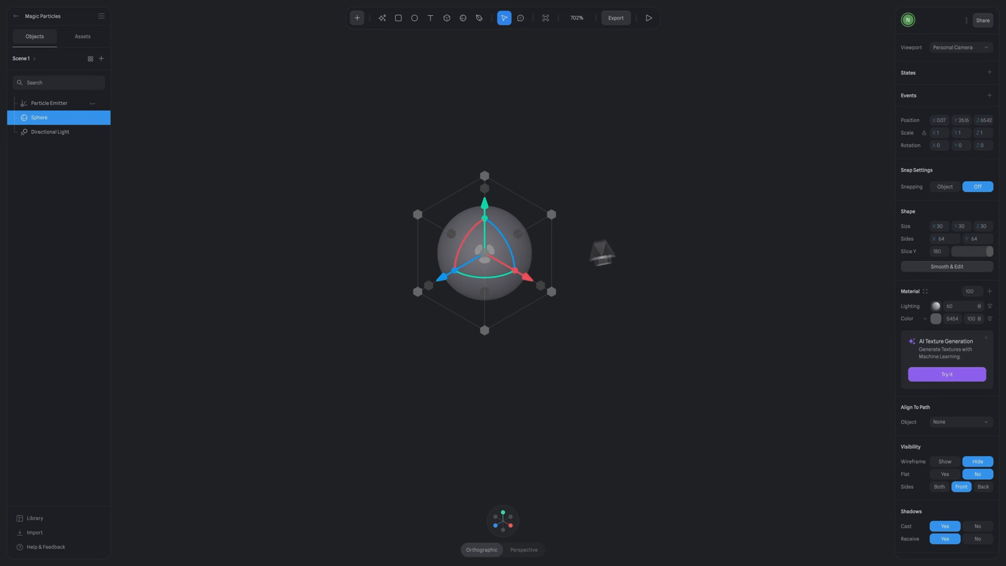
click(990, 95)
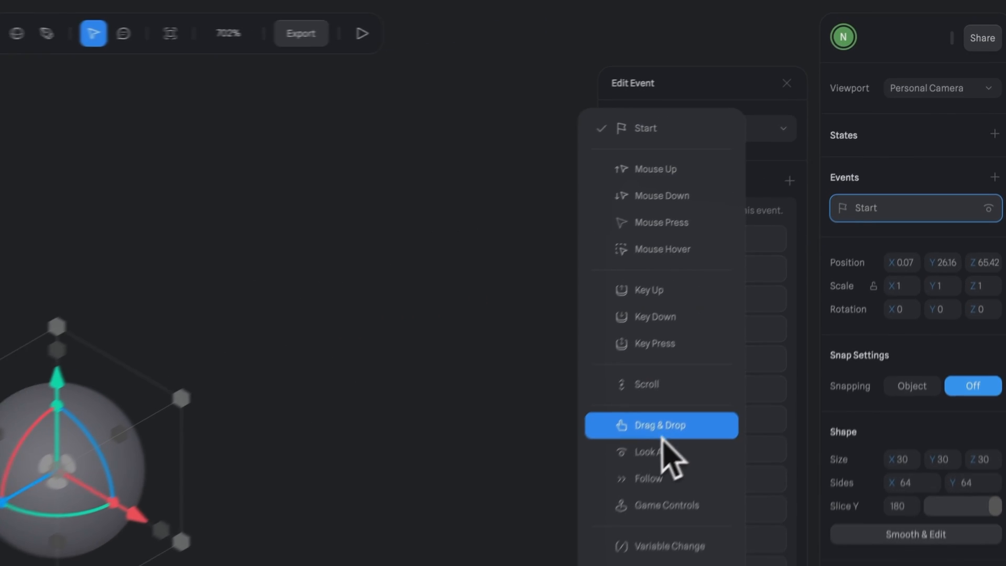
click(660, 424)
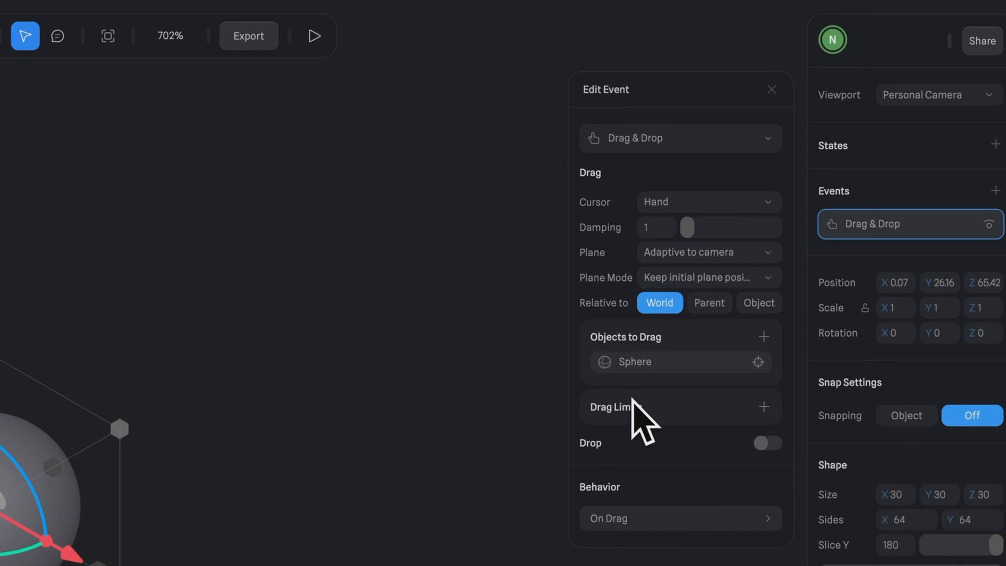
Play the preview, drag the sphere around, then exit preview
click(314, 35)
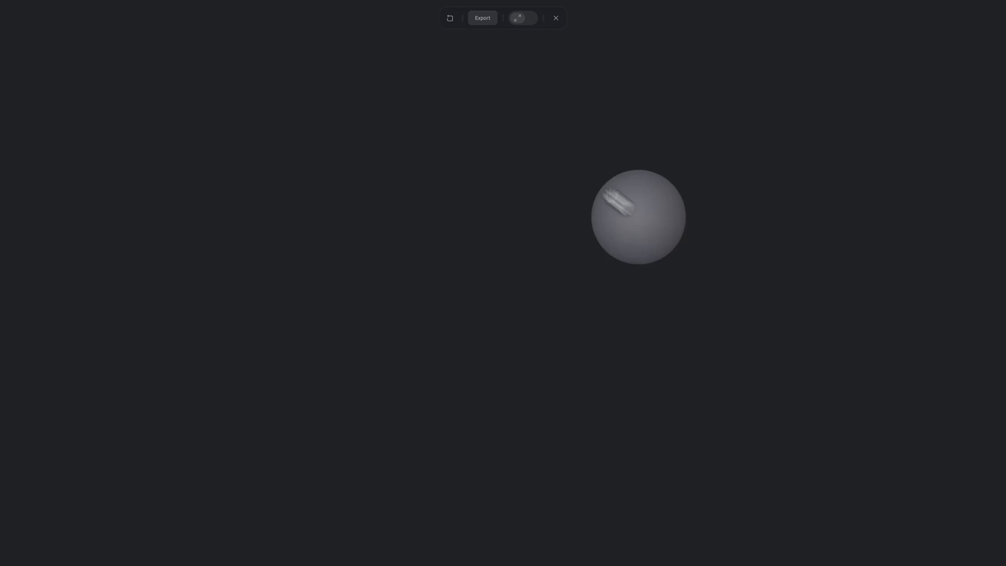
click(555, 17)
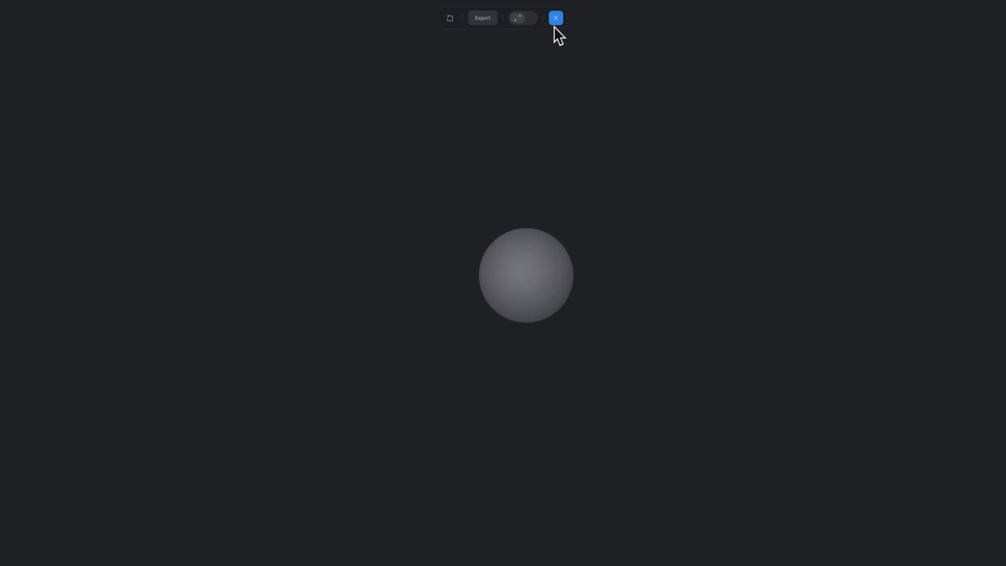
click(554, 17)
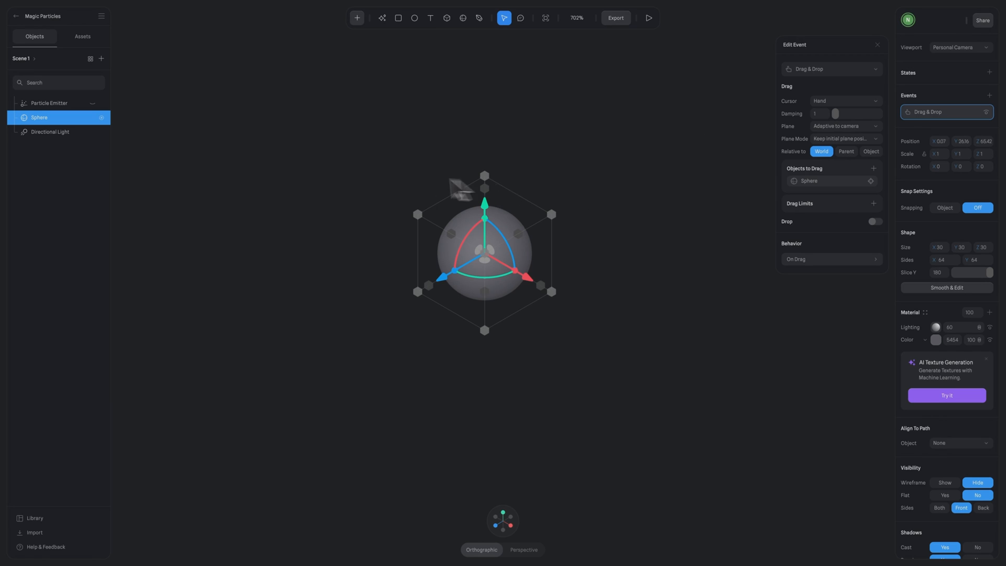
Give the Particle Emitter a Follow event with Sphere as the target
key(space)
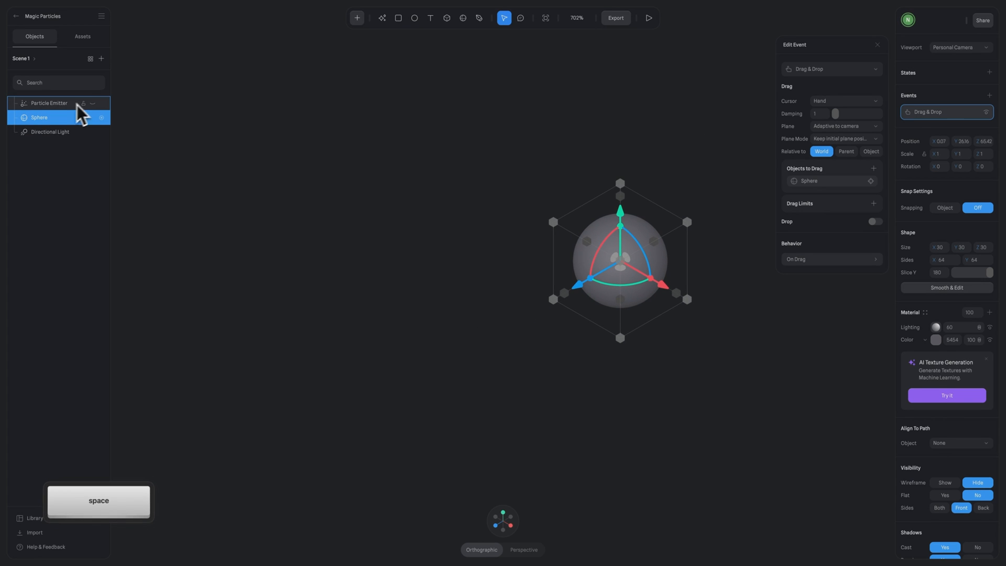
click(49, 103)
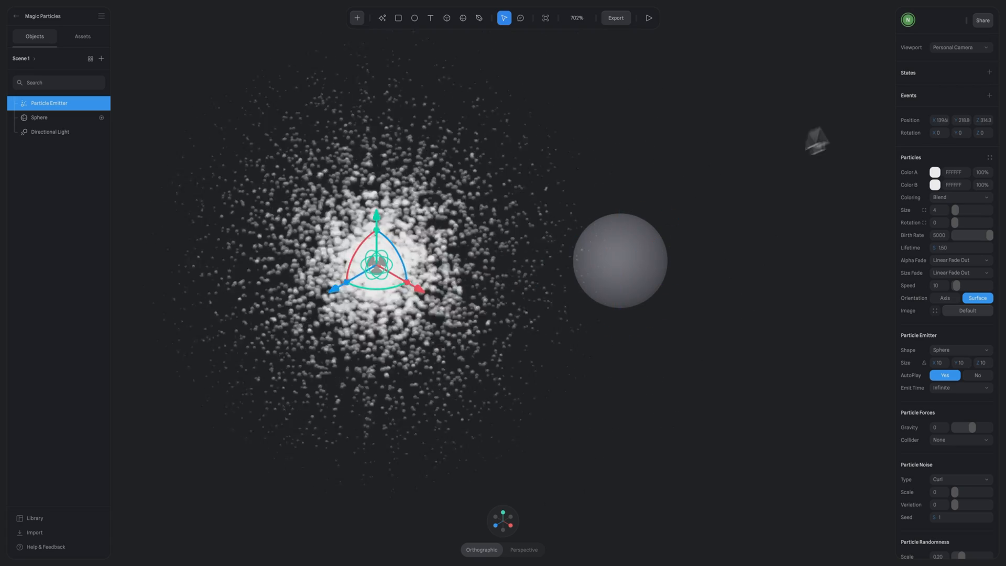
click(991, 95)
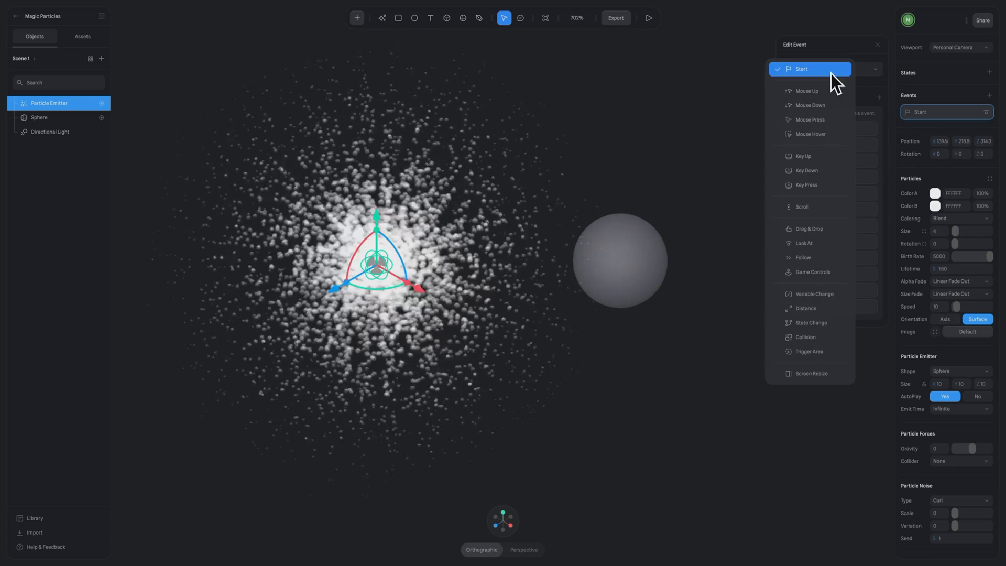
mouse_move(831, 274)
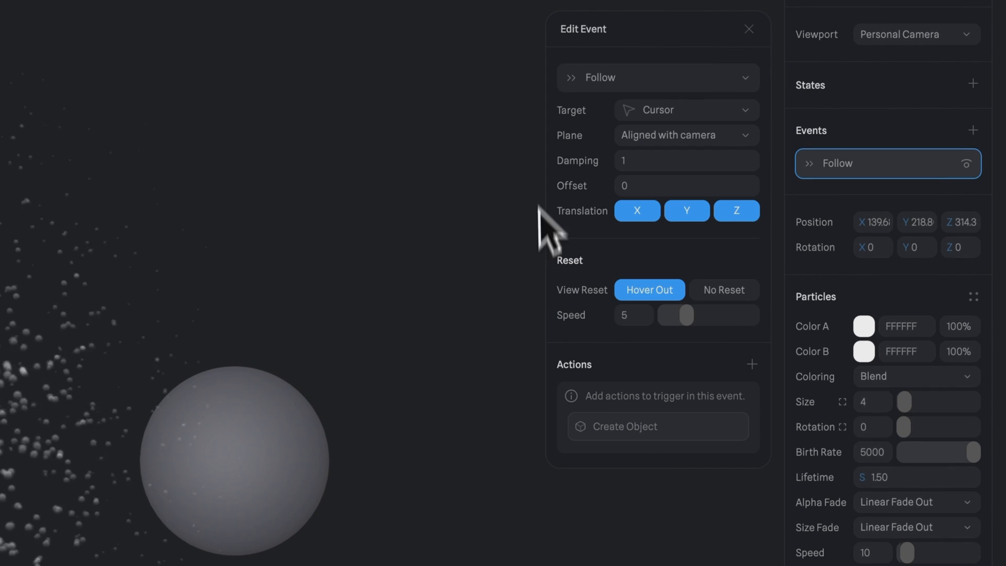
mouse_move(590, 148)
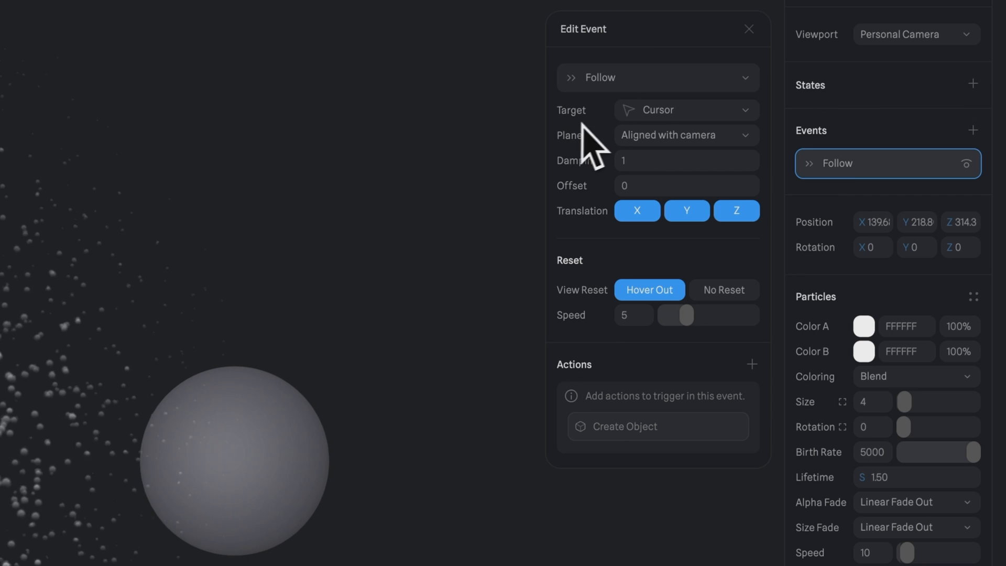
click(685, 110)
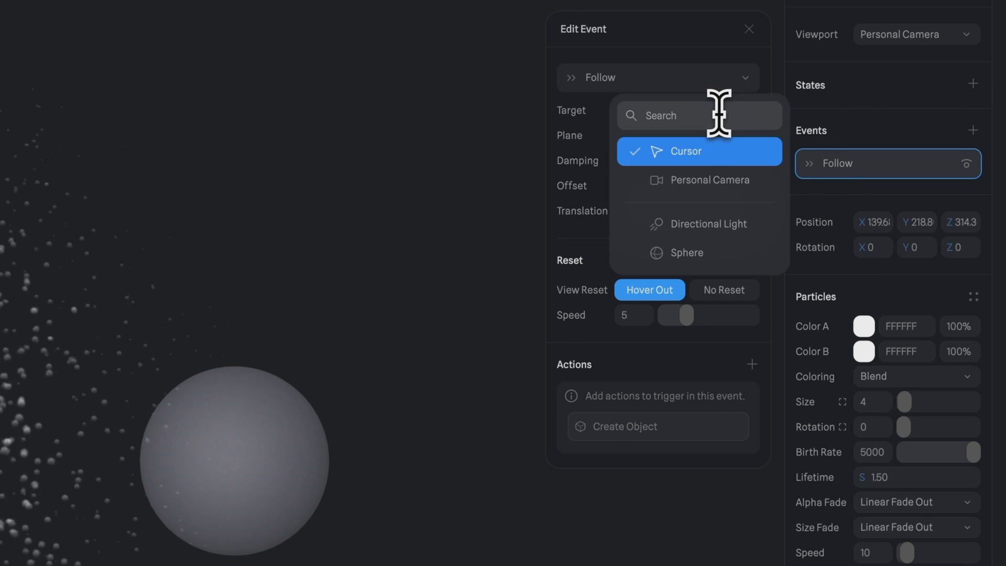
click(685, 252)
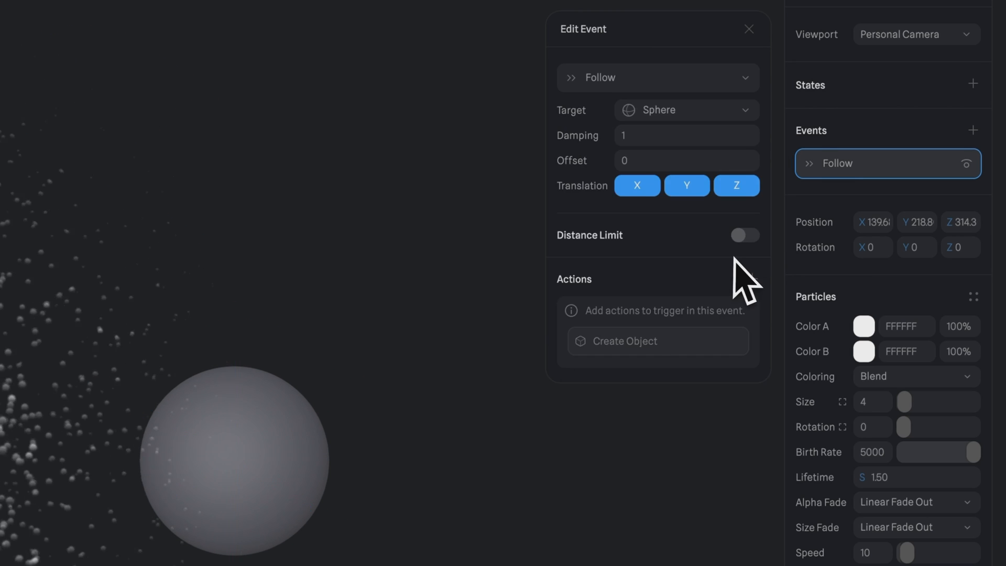
click(647, 18)
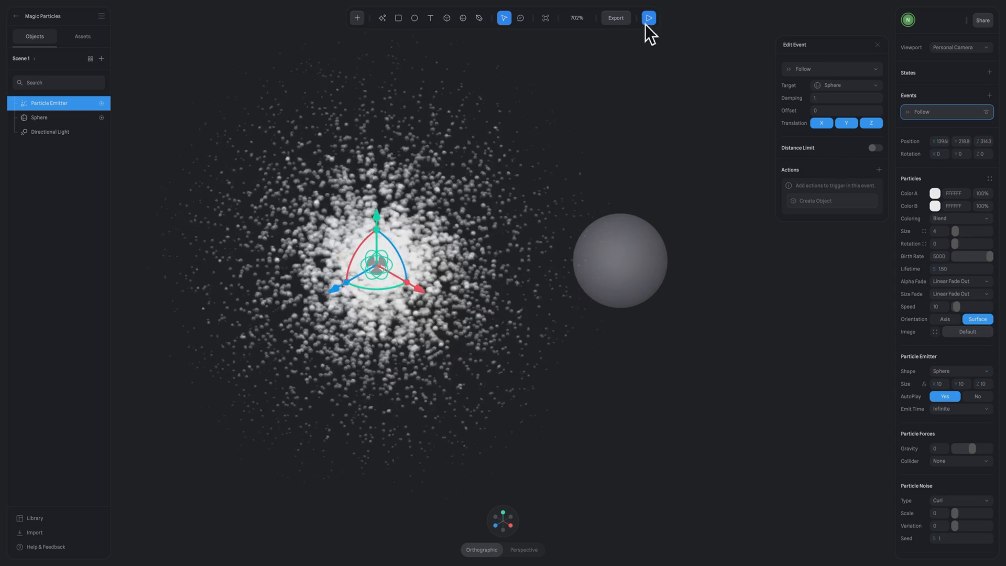
Play the scene to preview the emitter following the sphere
click(648, 18)
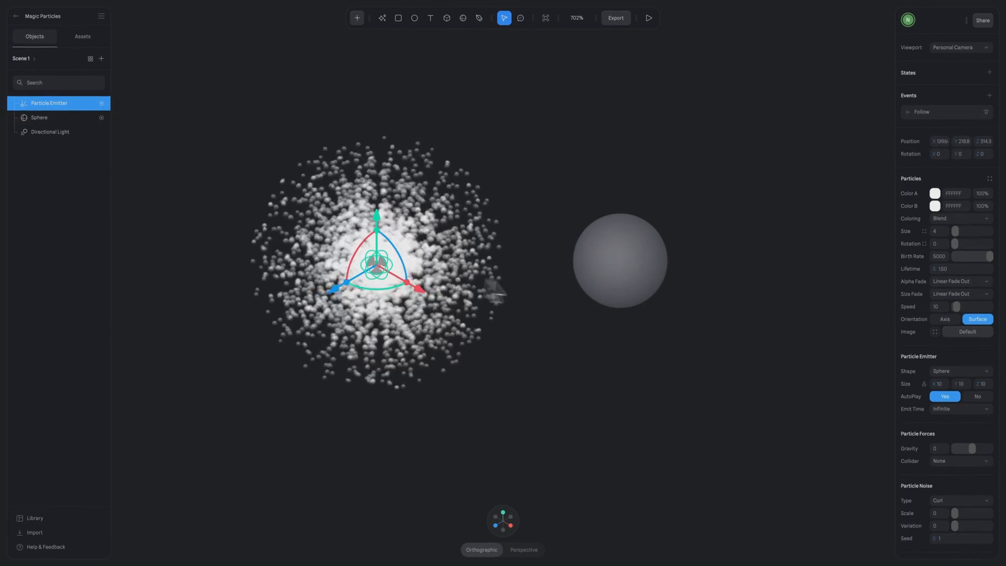
Select the grey Sphere and set its material opacity to 0
click(618, 260)
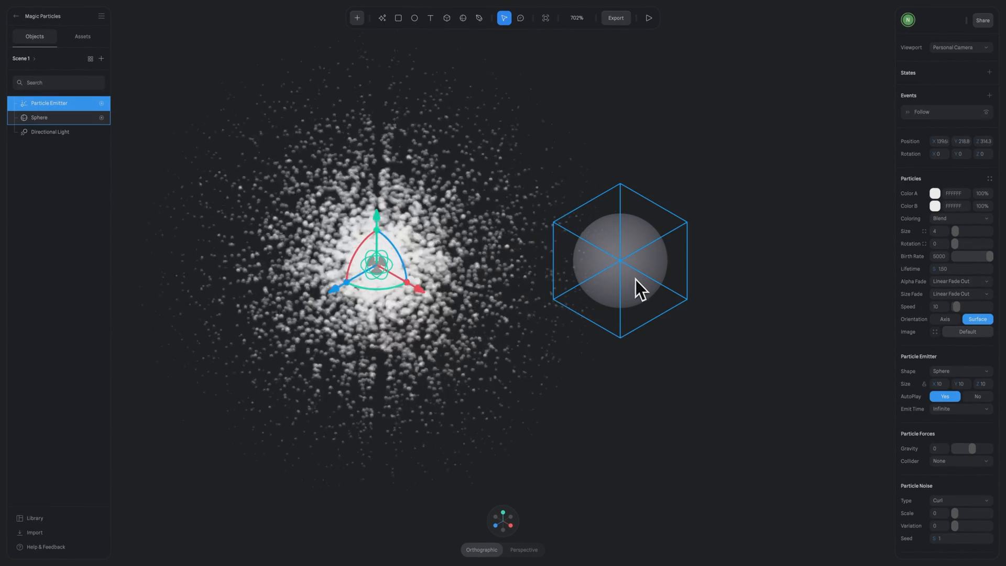
click(40, 117)
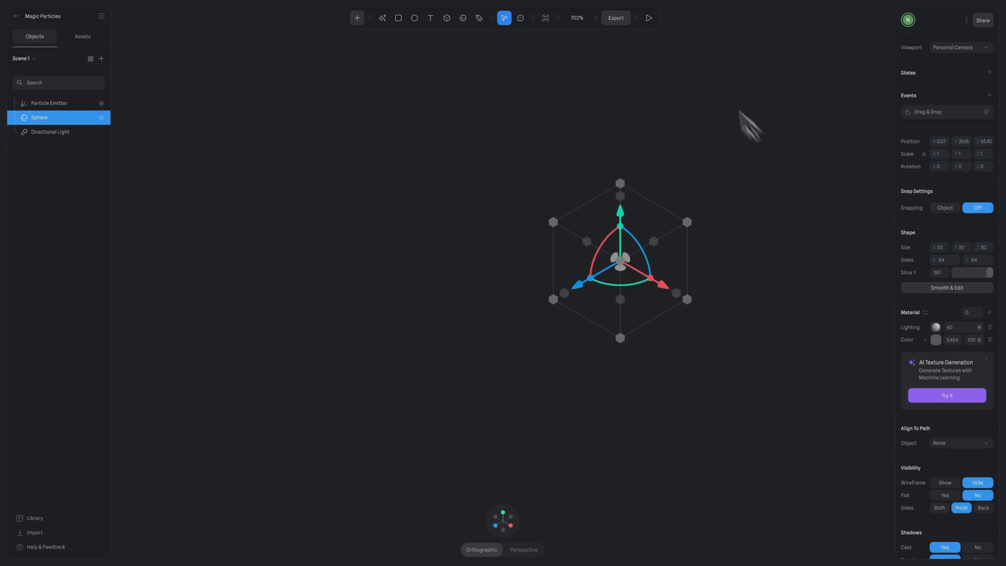
click(648, 17)
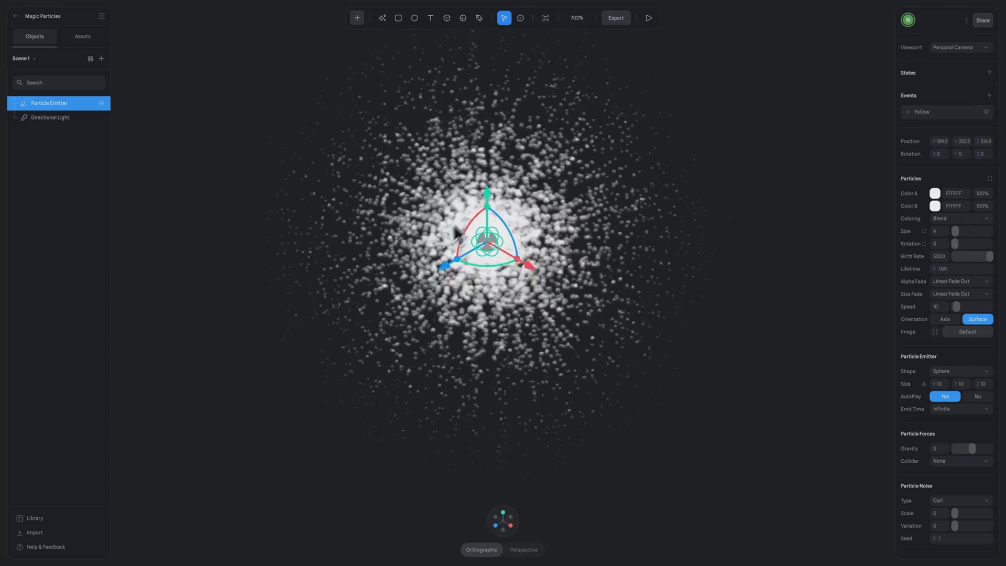
Change the emitter's Follow event target from Sphere to Cursor
click(921, 112)
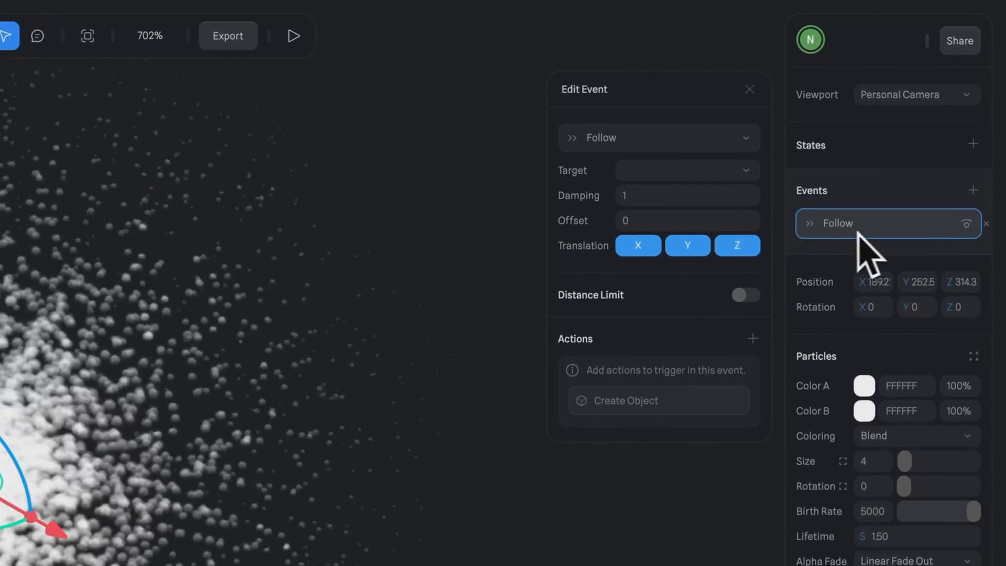
click(685, 170)
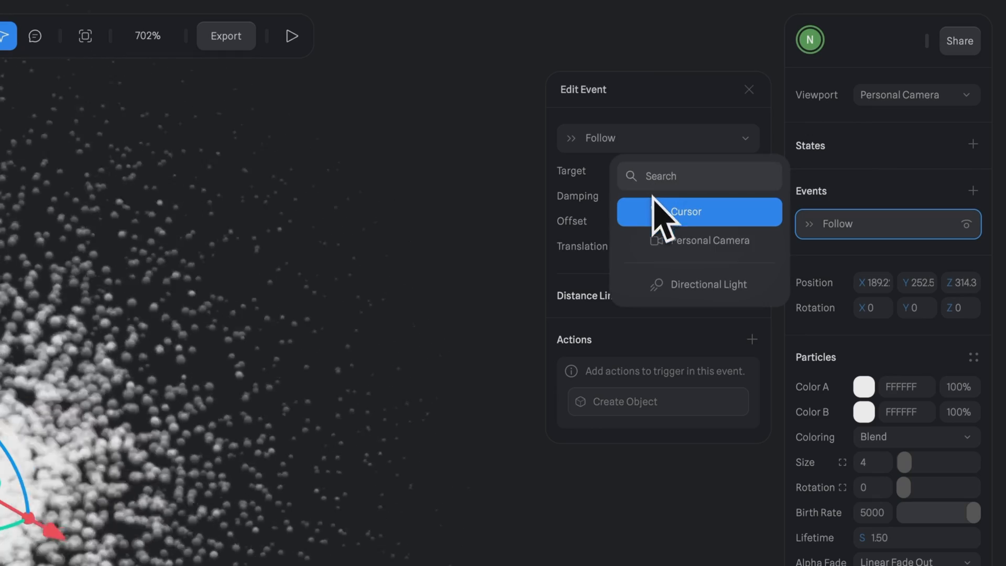
click(686, 212)
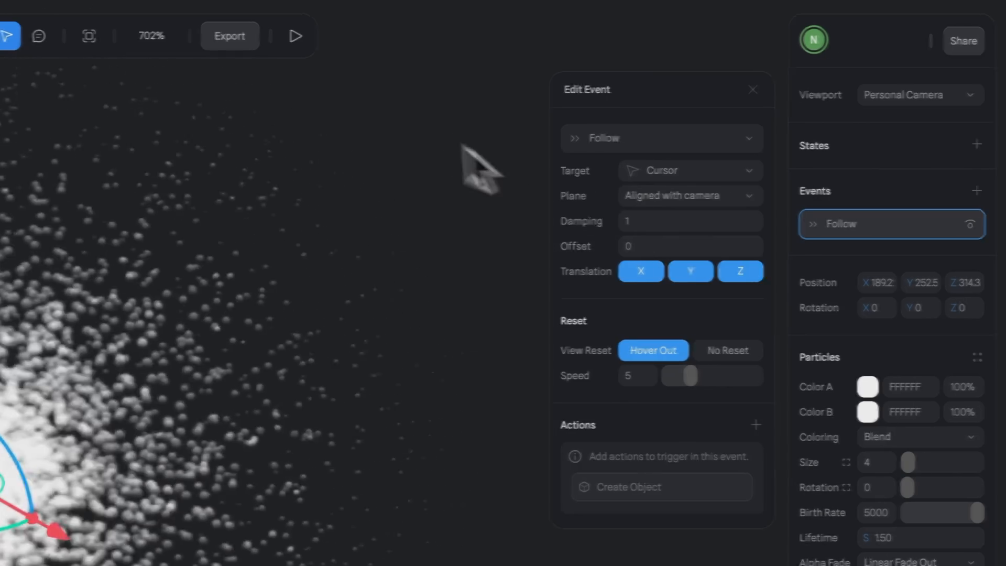
click(295, 35)
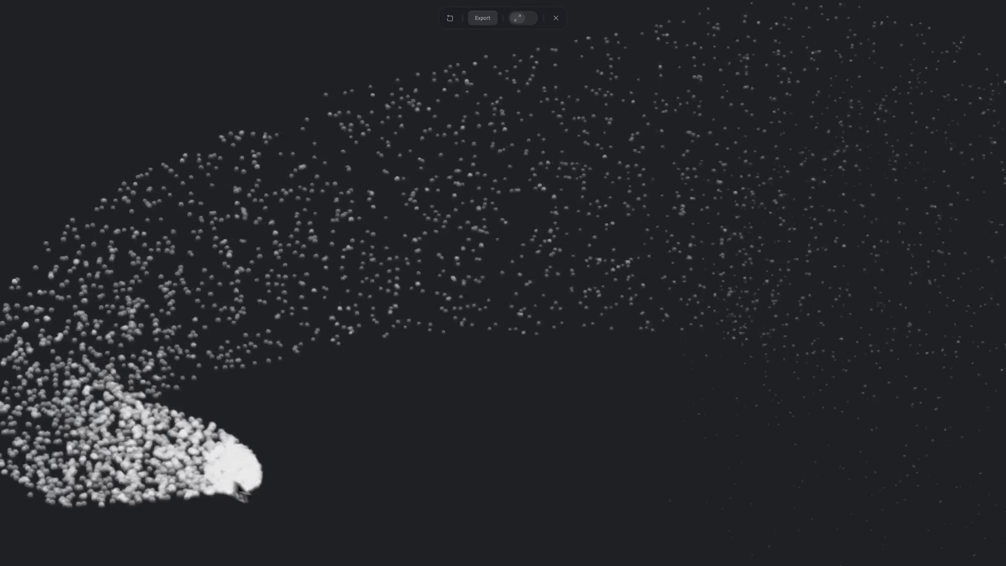
Exit preview and find the Magic Sphere scene in Spline Mirror's Recents
click(554, 17)
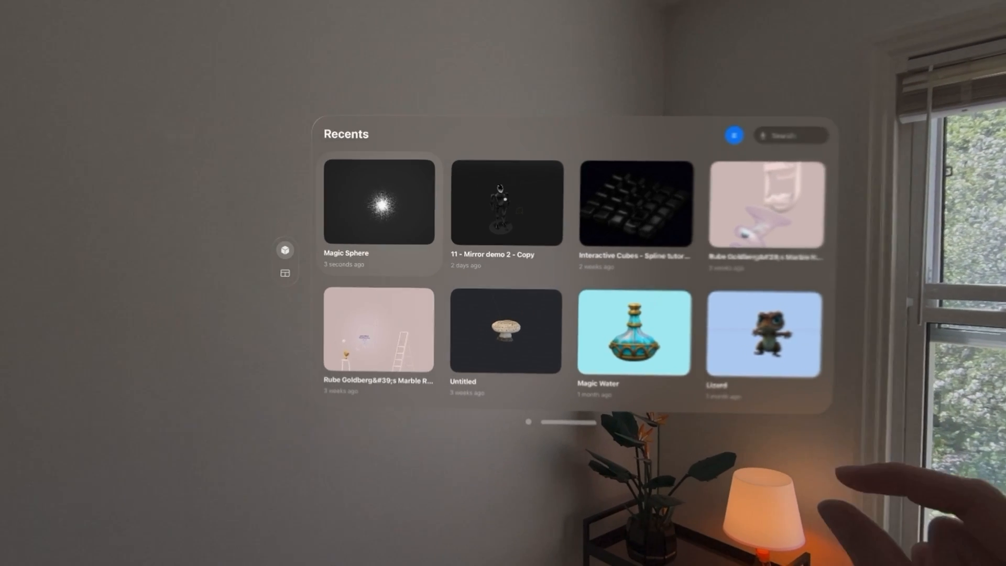
click(378, 200)
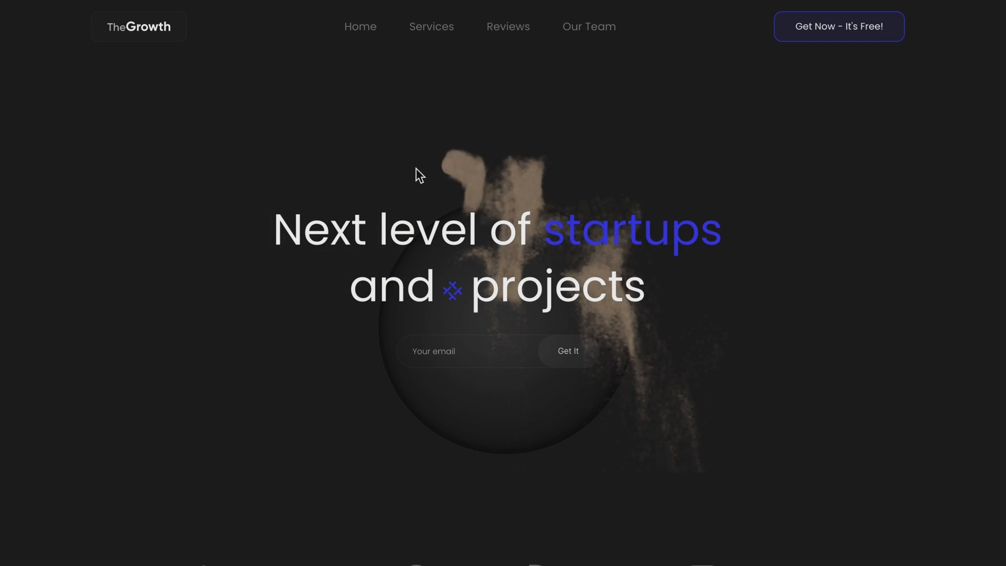
mouse_move(550, 171)
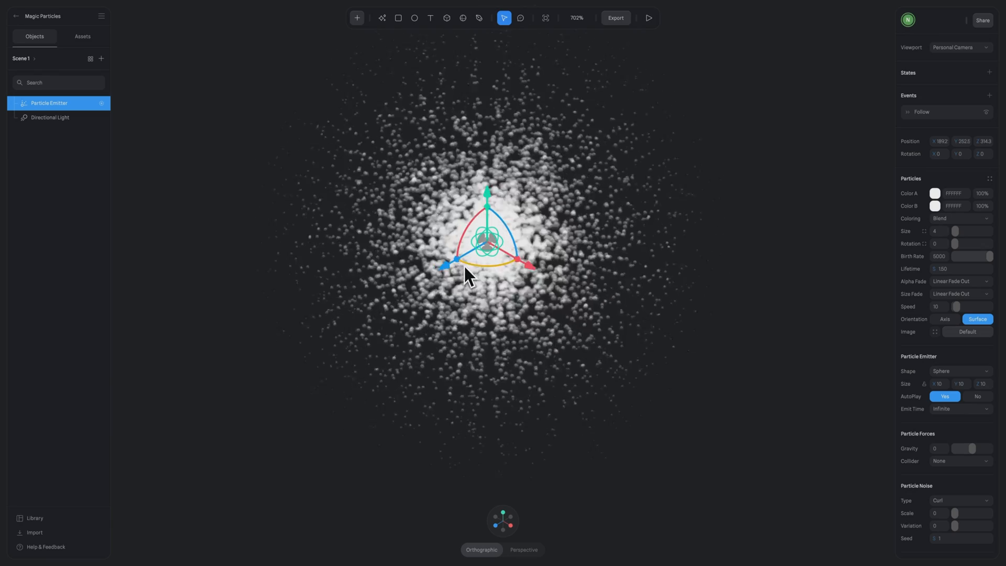
Play the scene to watch the white emitter trail particles behind the cursor
click(647, 18)
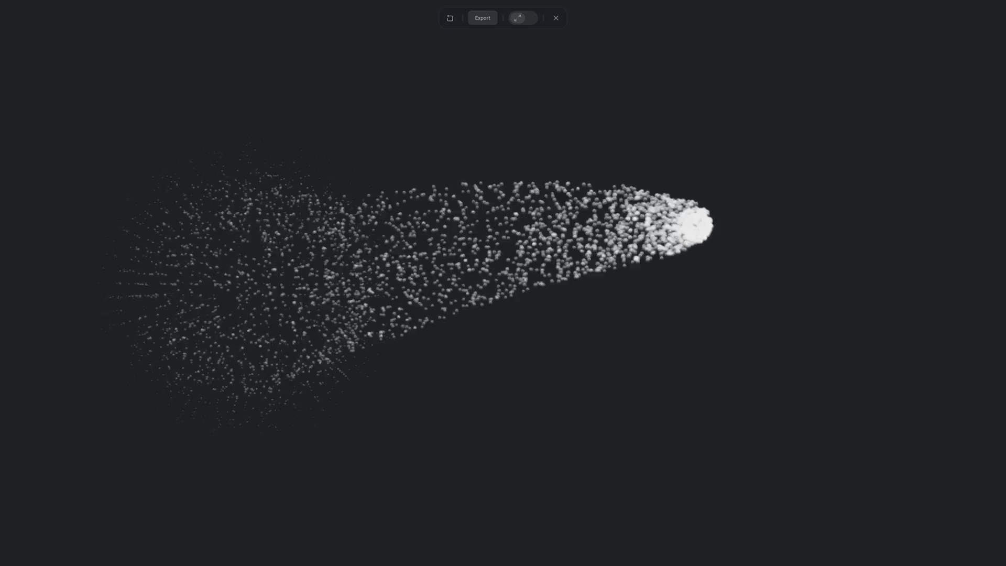